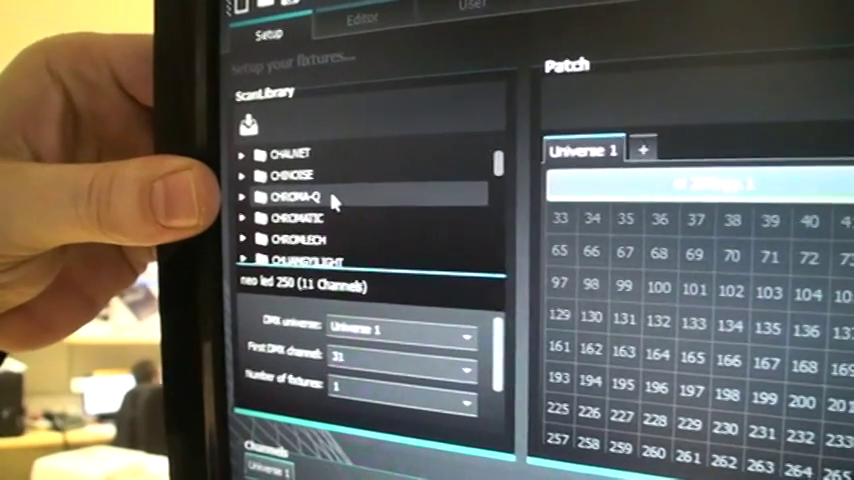
{"action": "scroll", "scroll_direction": "down", "scroll_amount": 3}
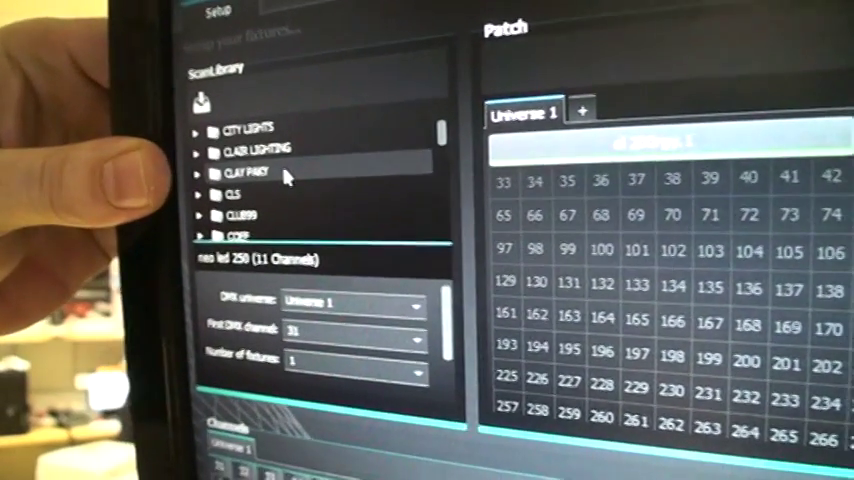